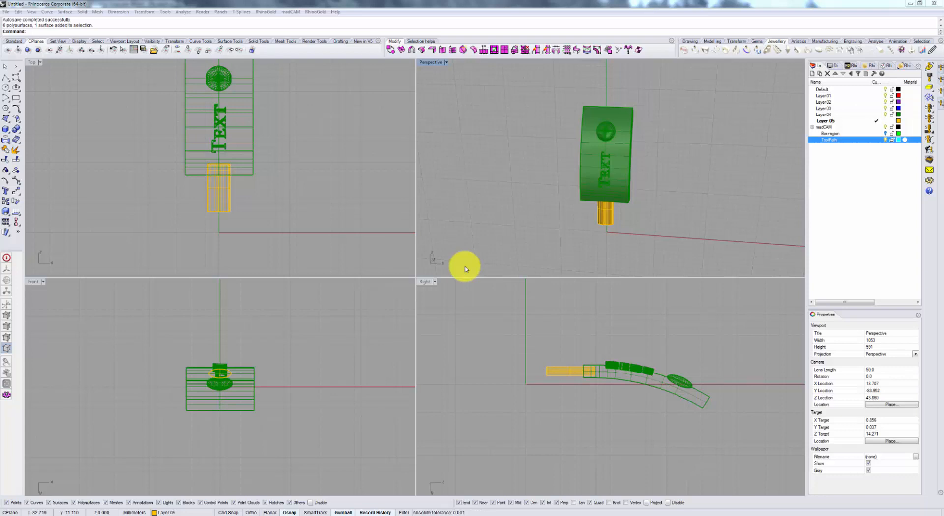
mouse_move(468, 254)
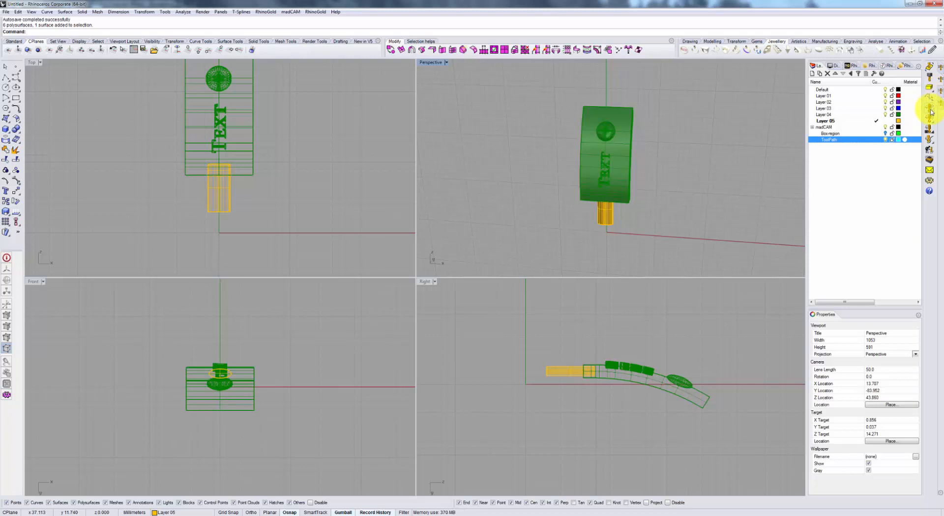
mouse_move(932, 121)
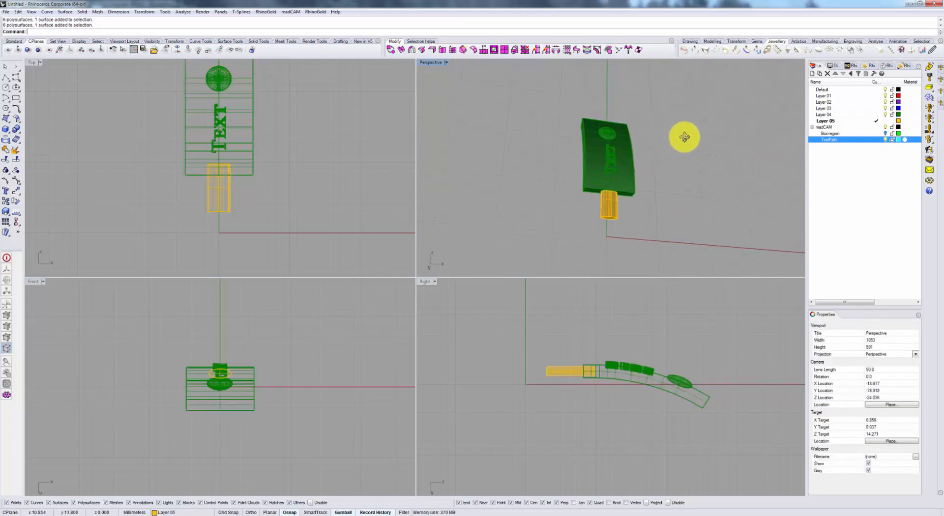
Assign the NS CNC_22 Taper 0.1 cutter and start planar finishing parallel to X.
drag(684, 137, 633, 193)
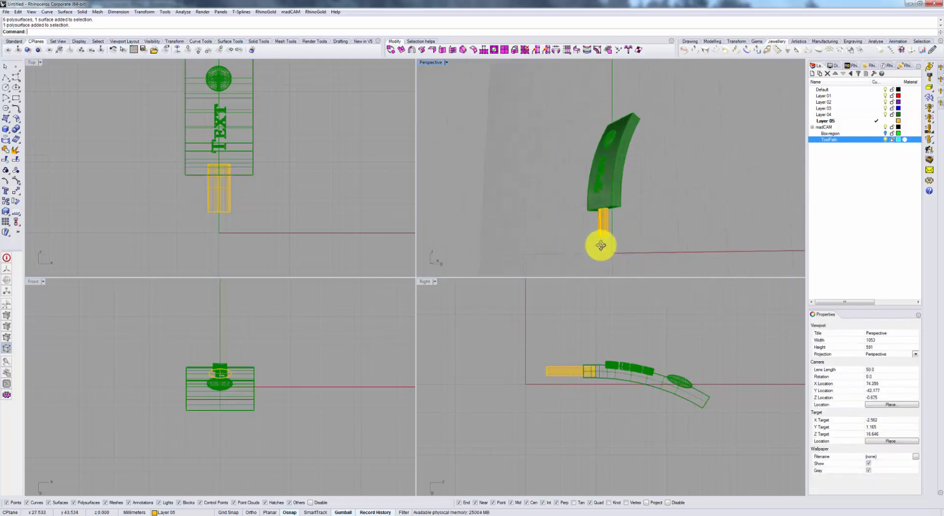
drag(601, 246, 714, 206)
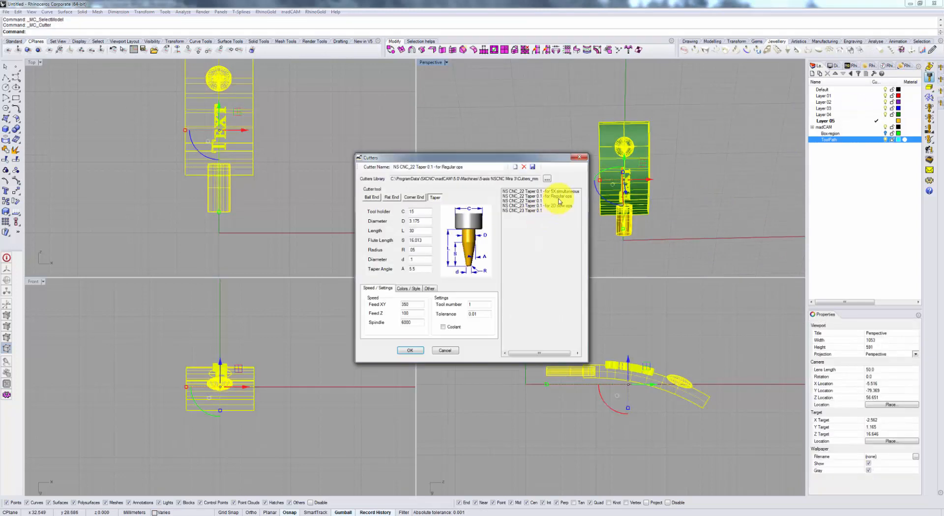
click(410, 351)
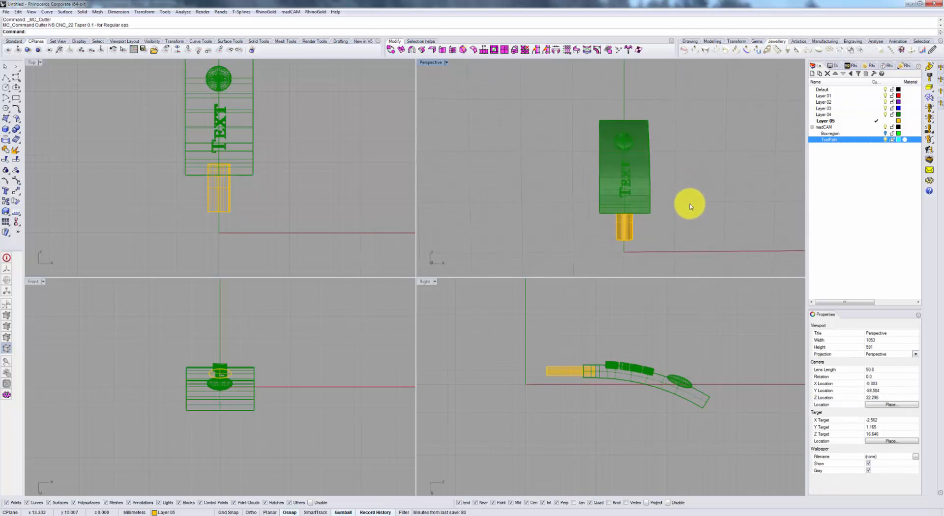
mouse_move(582, 226)
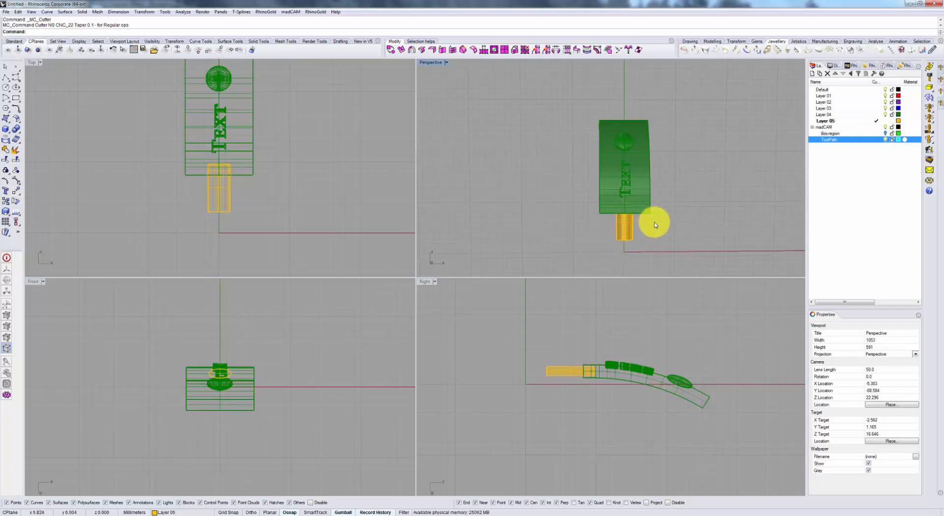
mouse_move(653, 220)
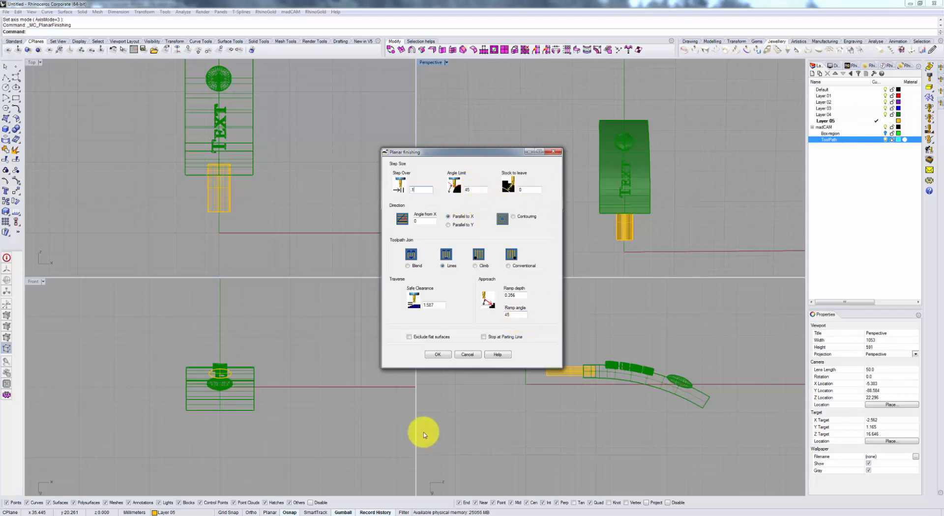
mouse_move(434, 378)
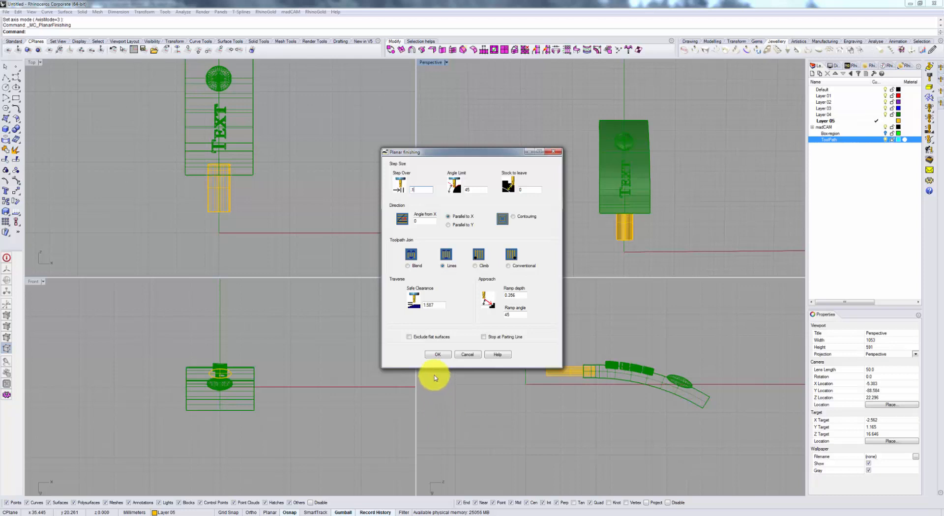
click(438, 355)
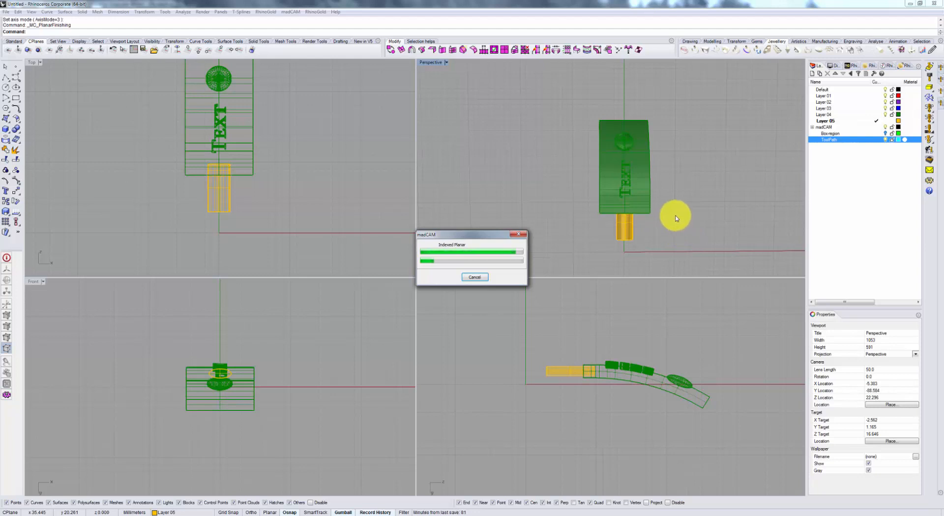
mouse_move(684, 209)
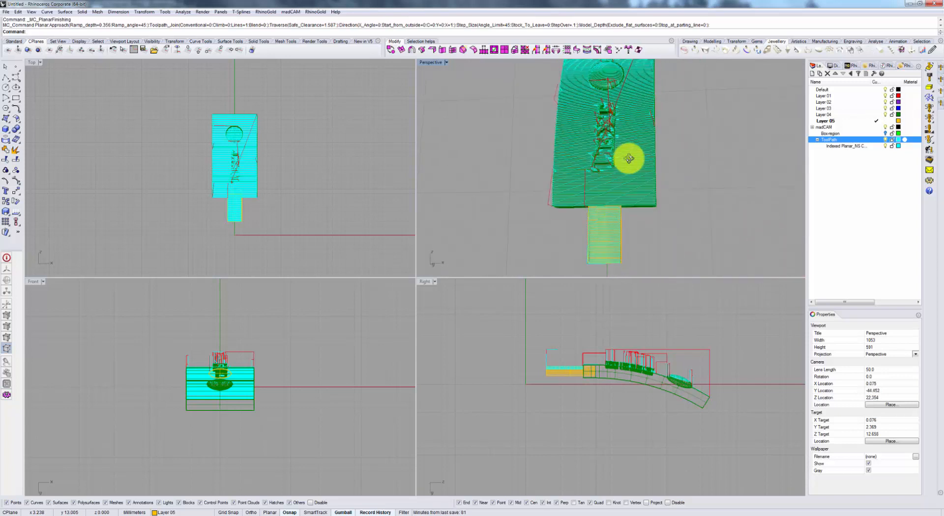
Orbit and zoom to inspect the toolpath along the curved face and stem edges.
drag(629, 158, 657, 254)
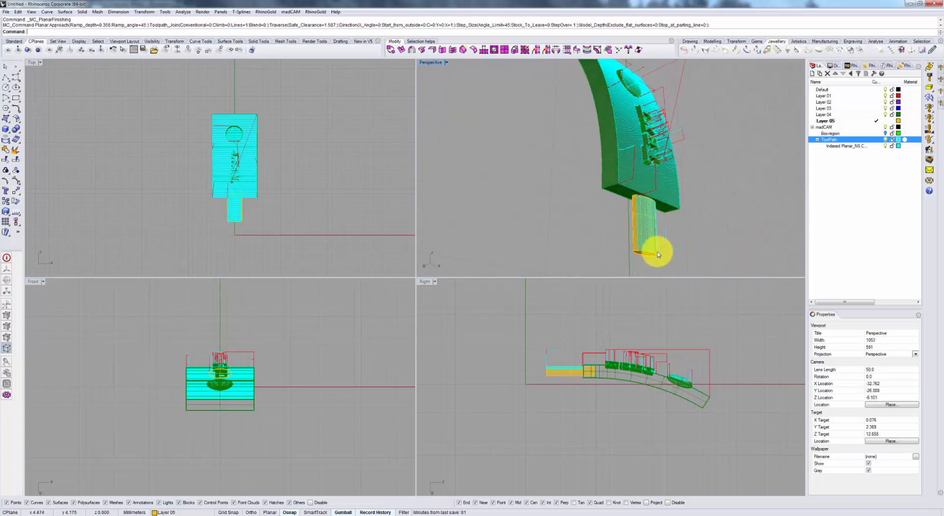
drag(659, 256, 596, 202)
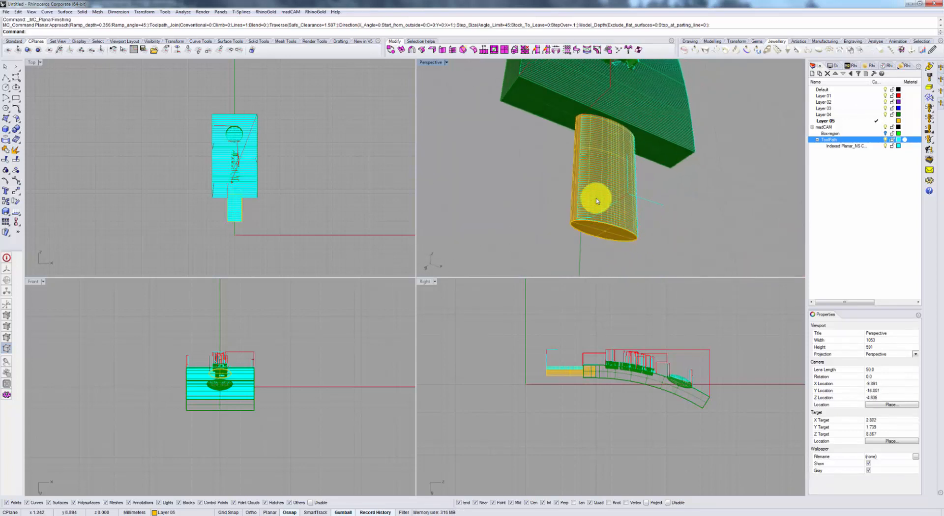
drag(596, 202, 635, 164)
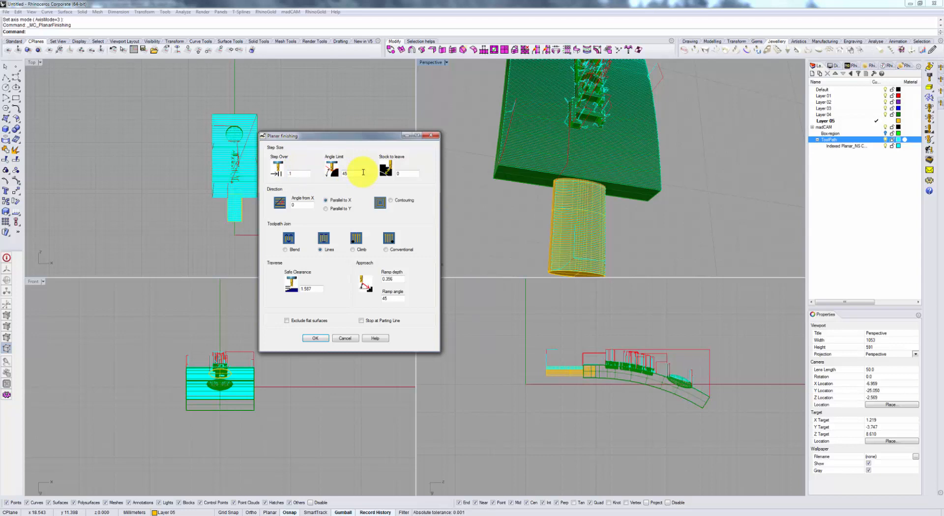
mouse_move(569, 224)
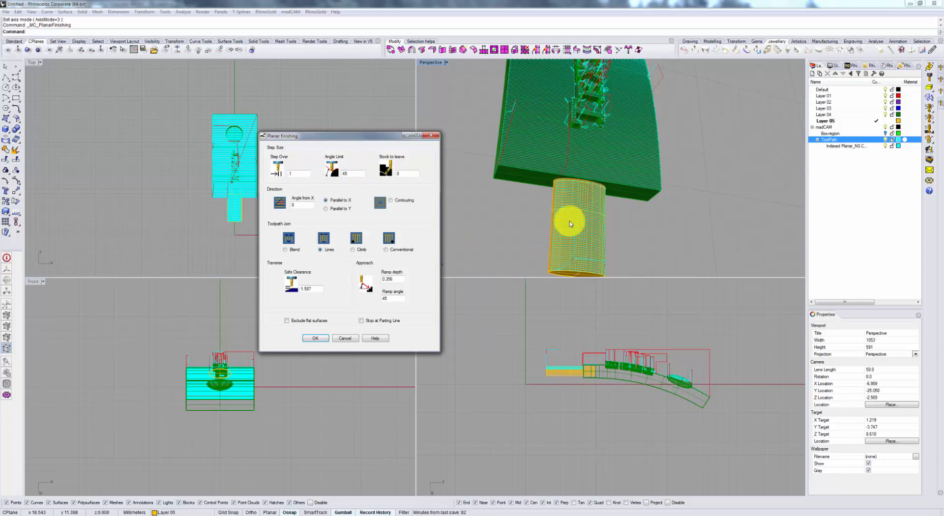
mouse_move(586, 194)
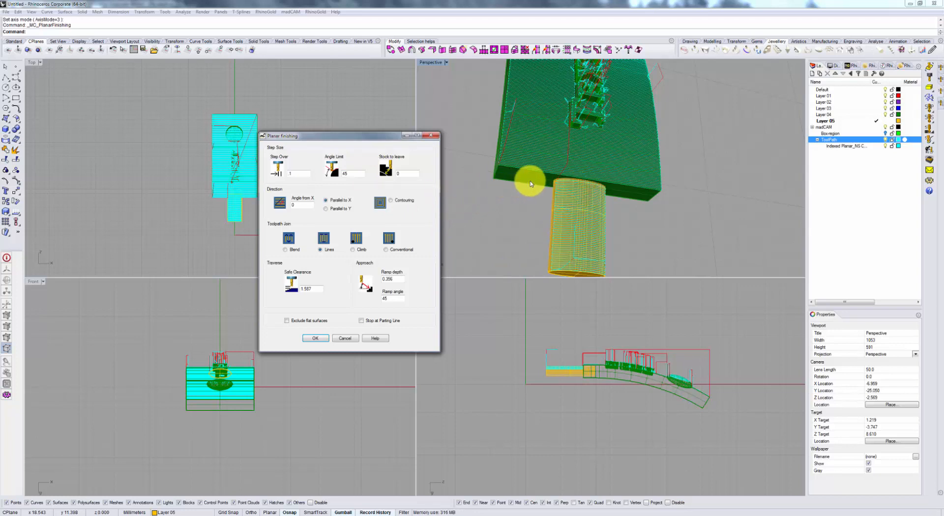
mouse_move(523, 183)
text(0)
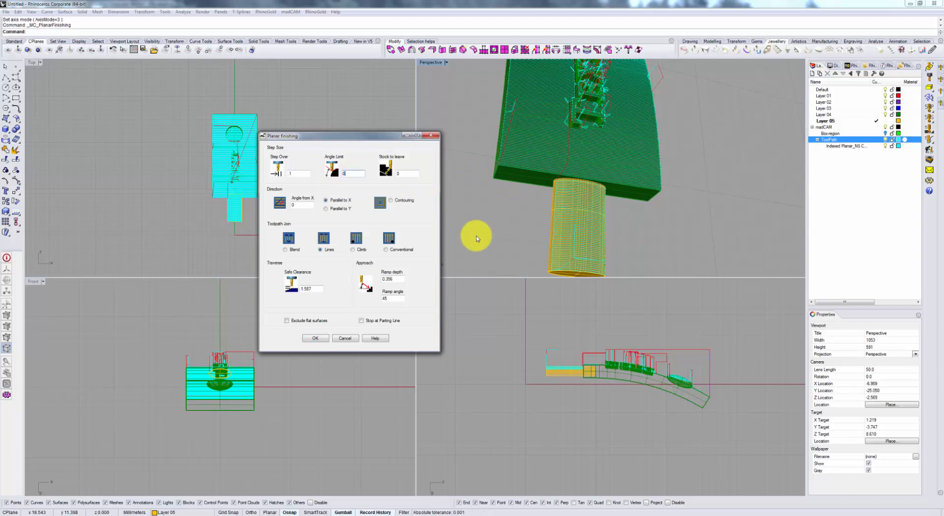
Recompute planar finishing with the Angle Limit reduced from 45 to 0.
click(314, 338)
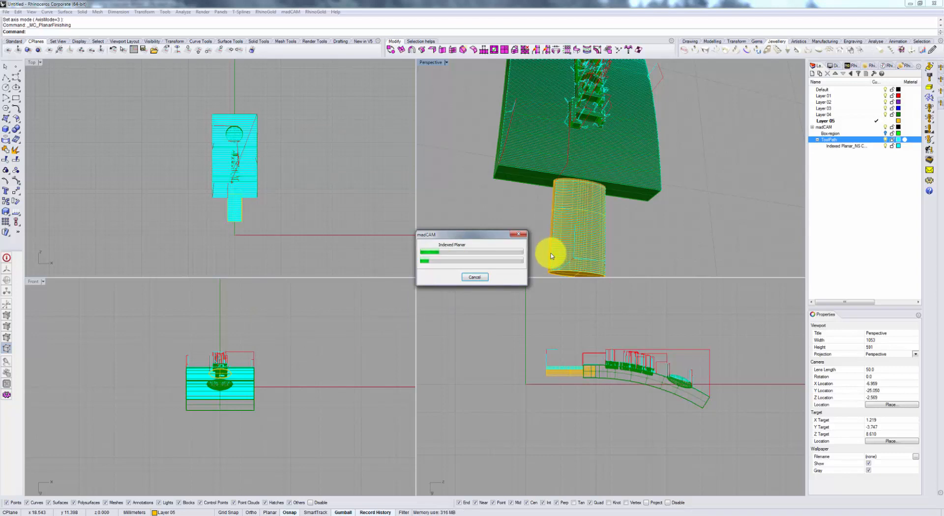
mouse_move(566, 235)
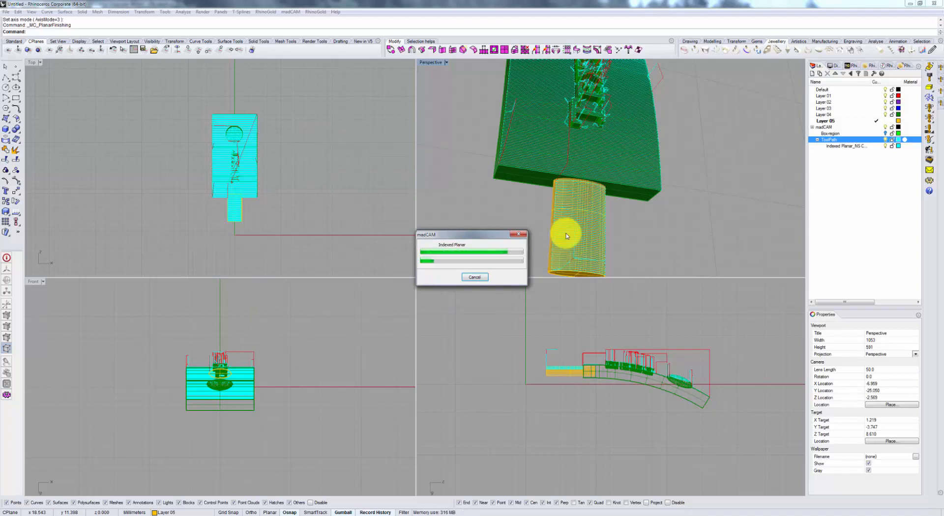
mouse_move(567, 231)
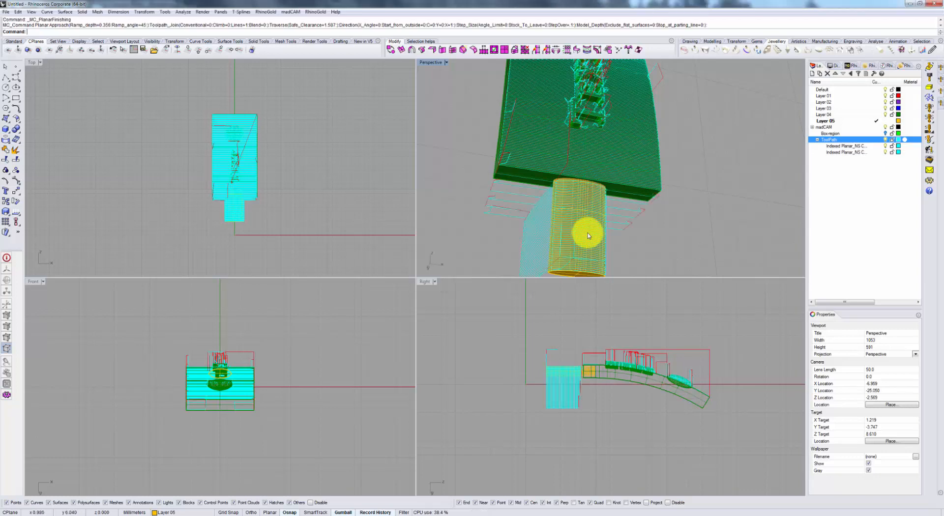
Orbit from side and underneath, zooming on the new toolpath around the stem.
drag(588, 236, 588, 173)
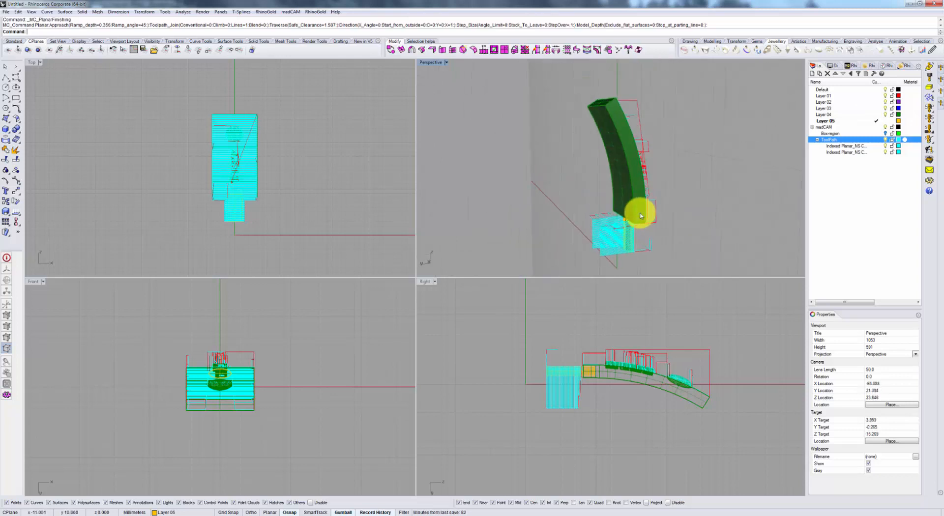
drag(641, 217, 591, 191)
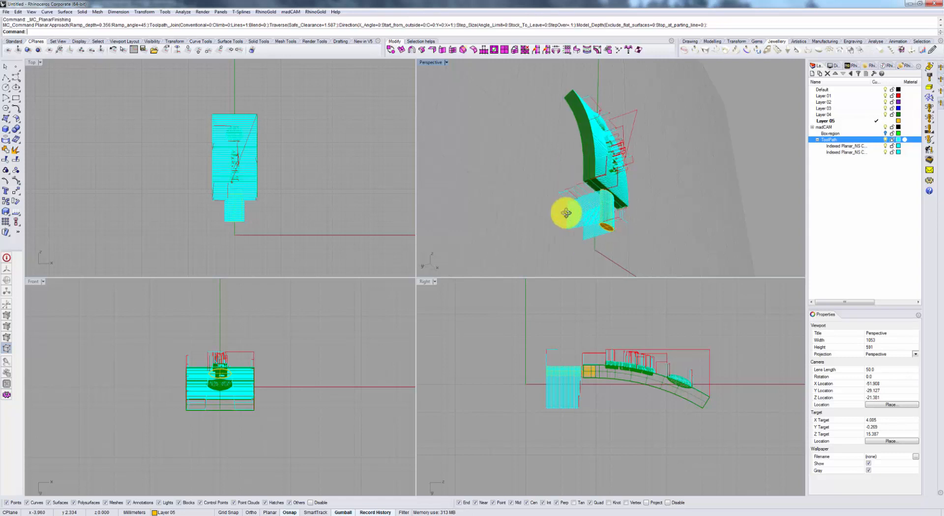
drag(566, 214, 632, 159)
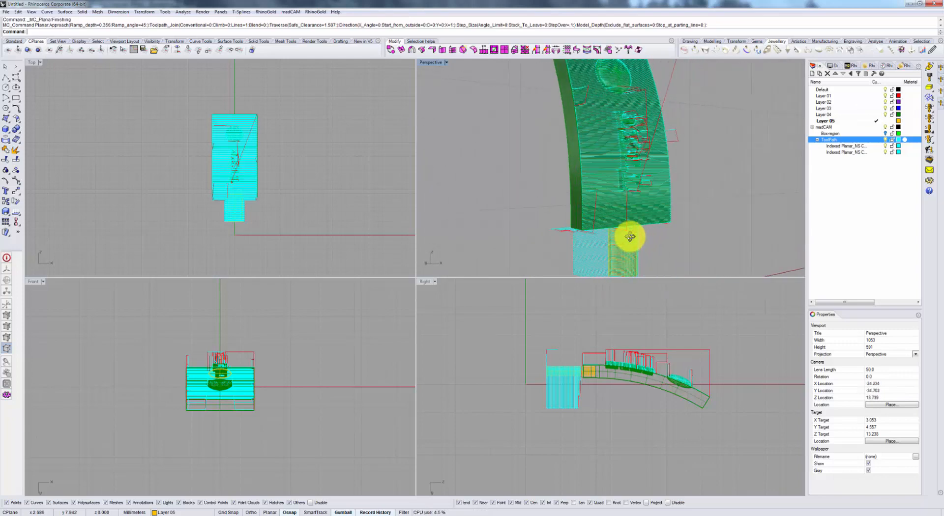
drag(629, 236, 626, 183)
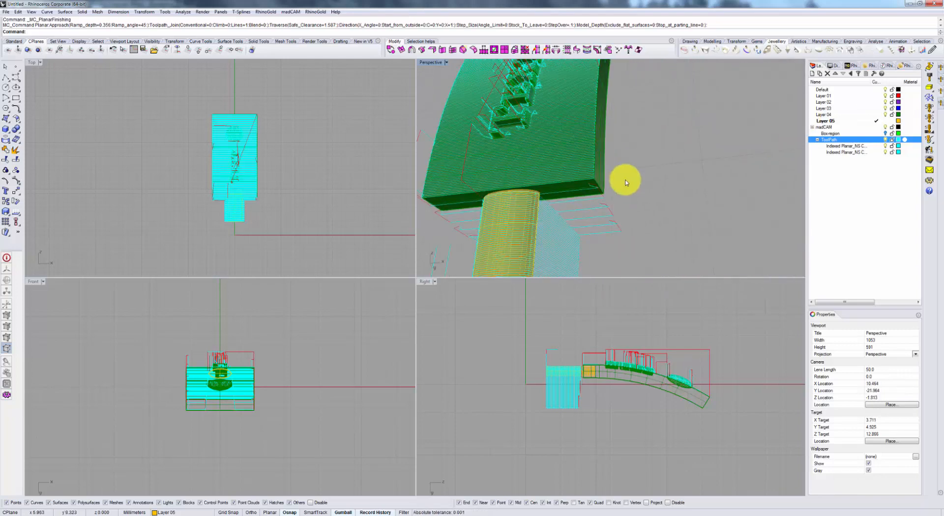
drag(626, 183, 560, 193)
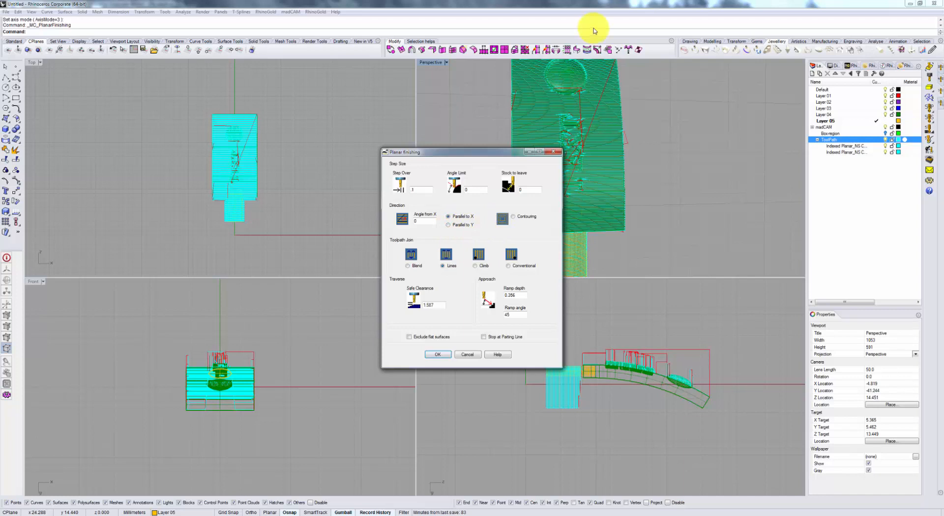
mouse_move(285, 93)
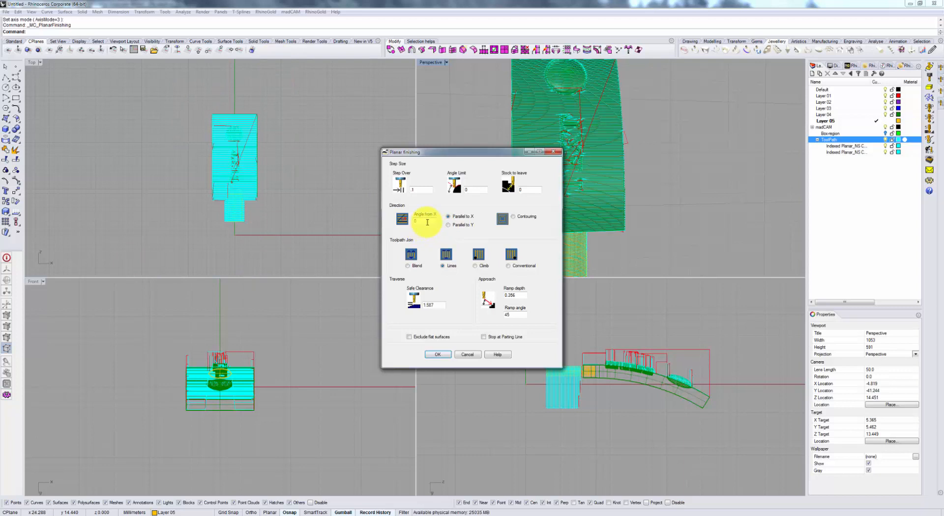
Run planar finishing at 30° from X with a 40° angle limit.
text(30)
text(40)
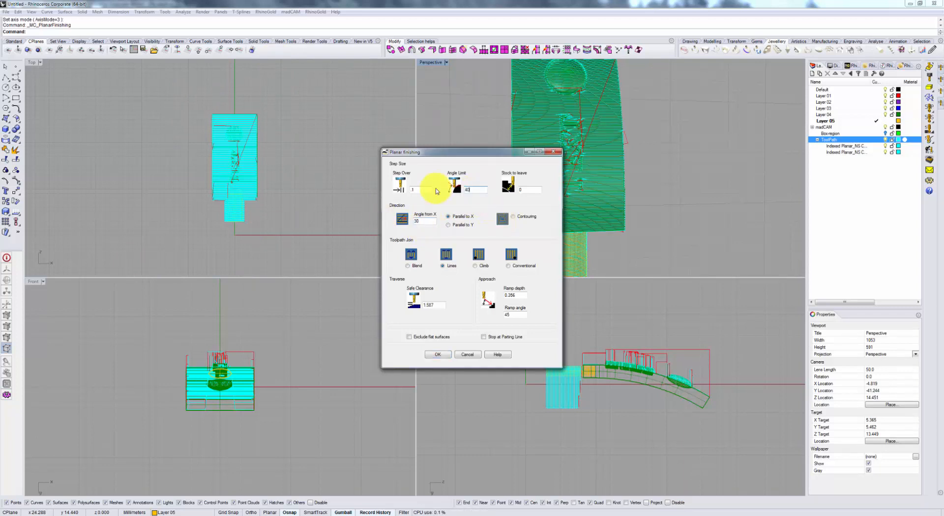
click(438, 355)
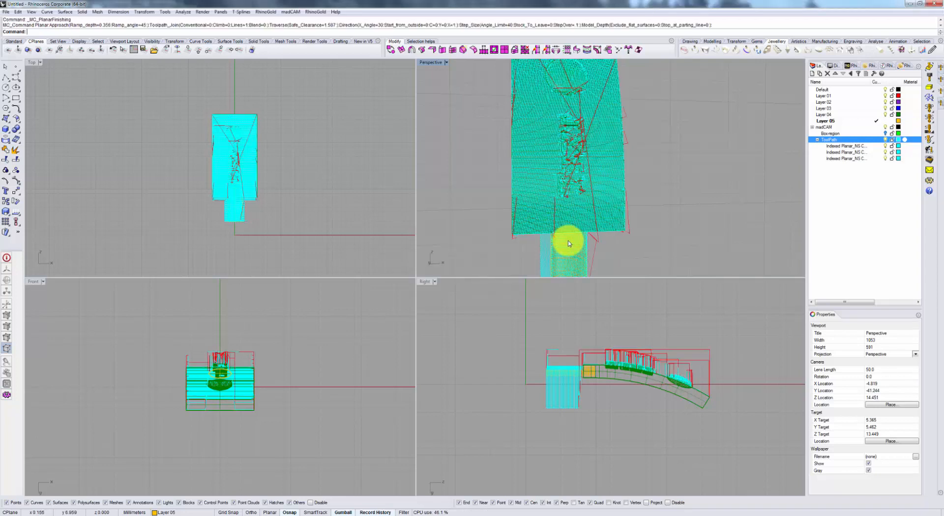
click(846, 146)
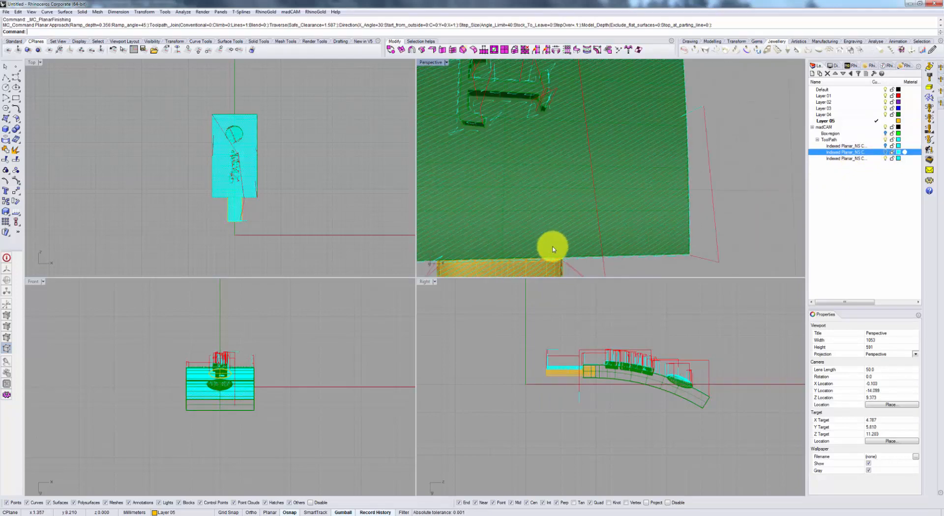
drag(551, 250, 581, 108)
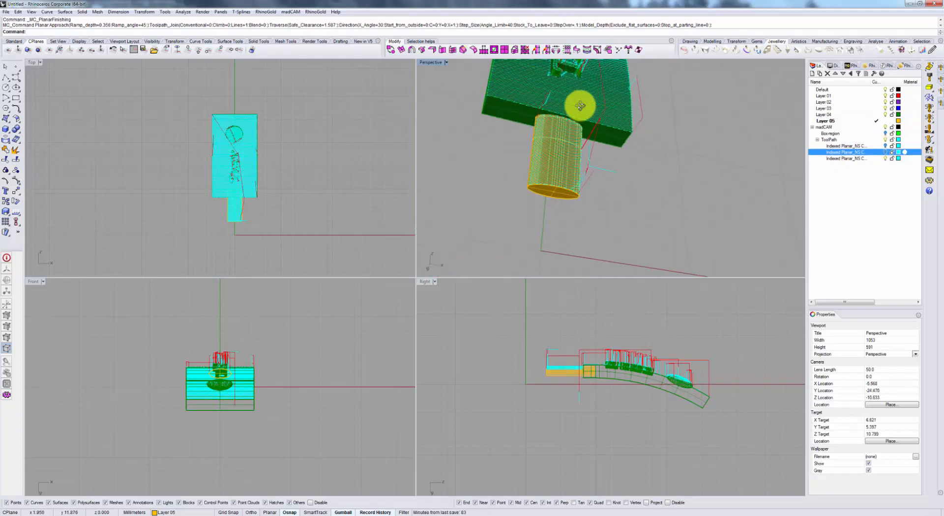
drag(582, 107, 593, 148)
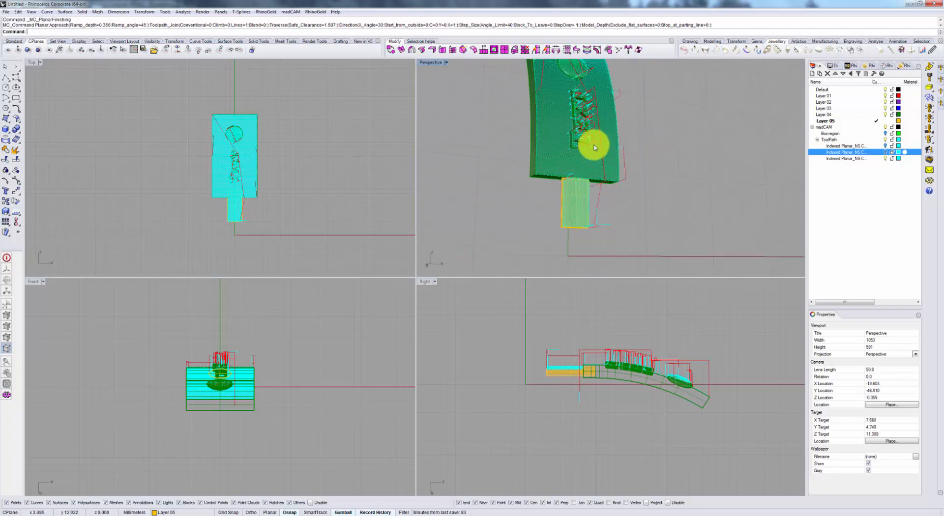
drag(593, 147, 623, 145)
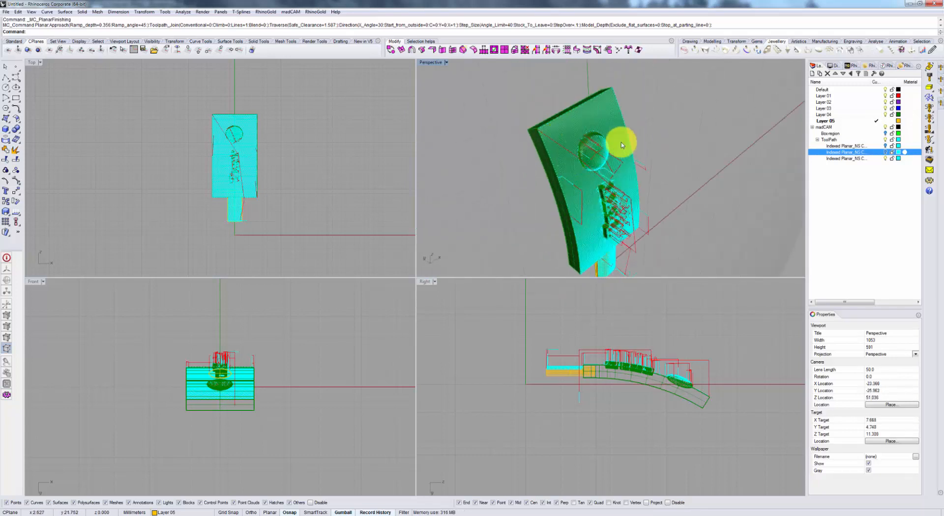
drag(620, 145, 574, 144)
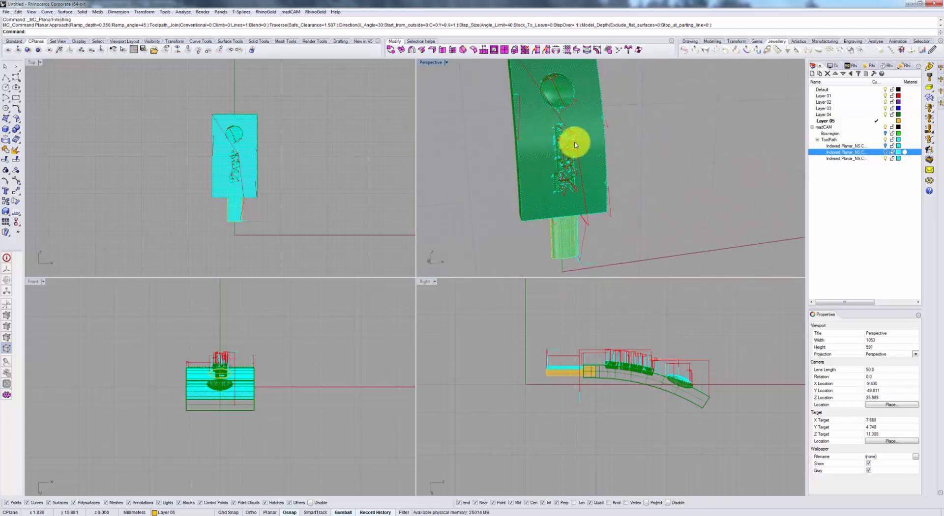
drag(575, 145, 679, 180)
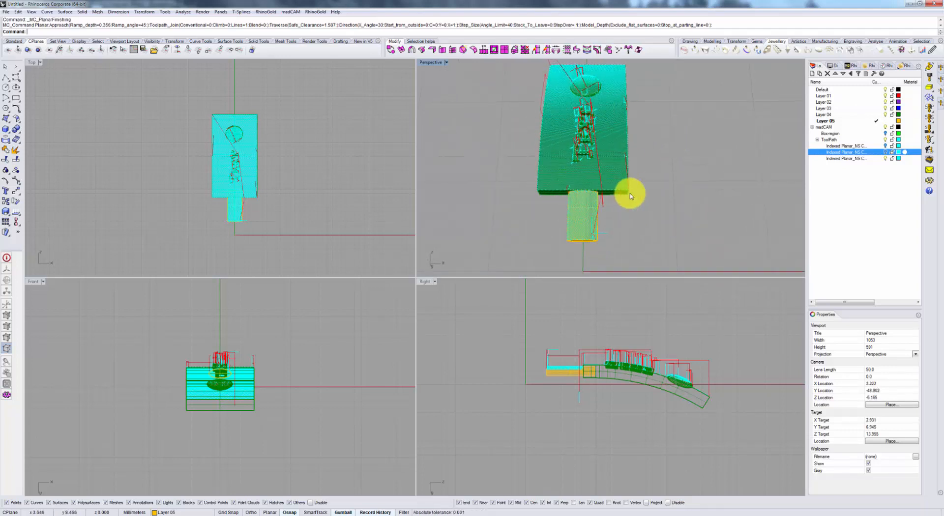
drag(630, 195, 602, 171)
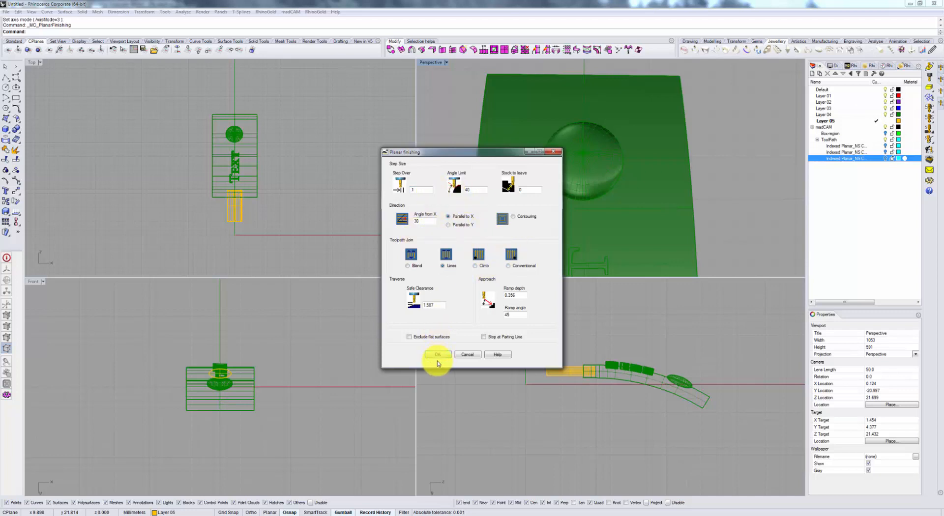
Confirm the adjusted planar finishing and orbit to check the dome and plate sides.
click(437, 355)
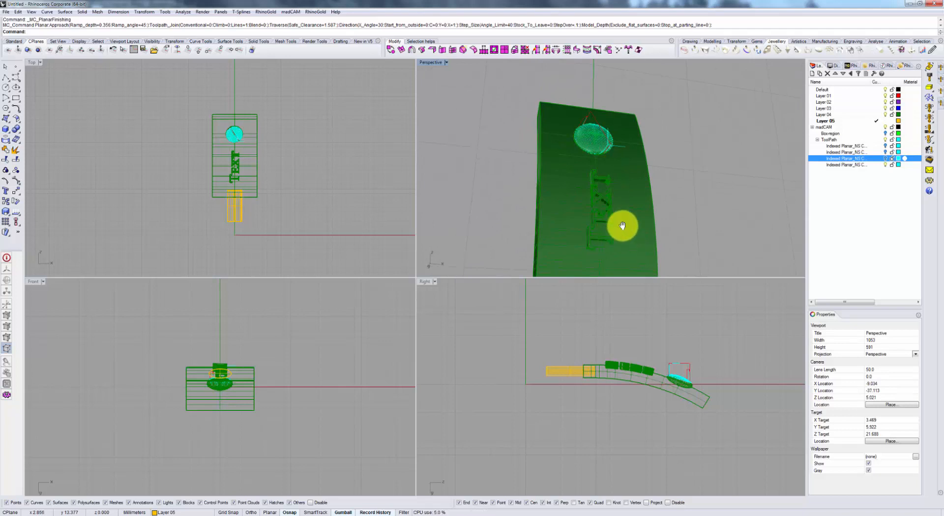
drag(623, 225, 606, 197)
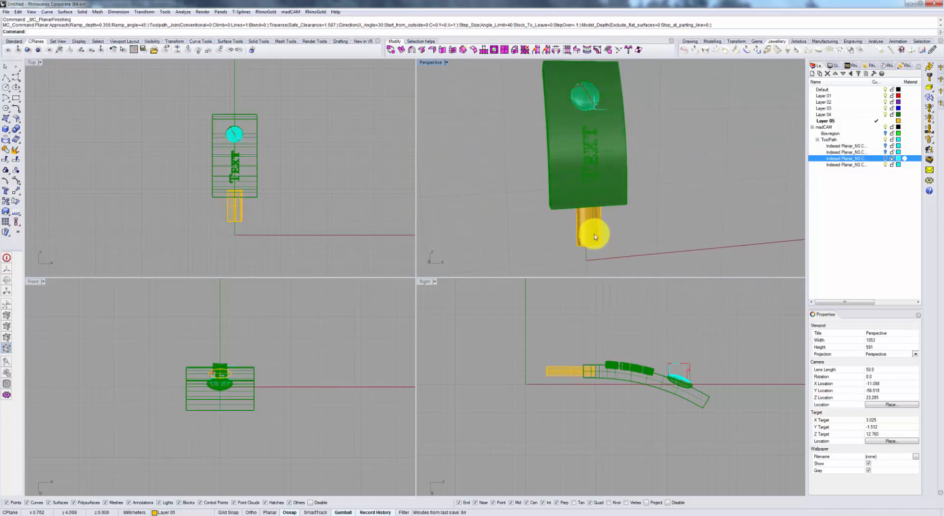
drag(595, 237, 631, 248)
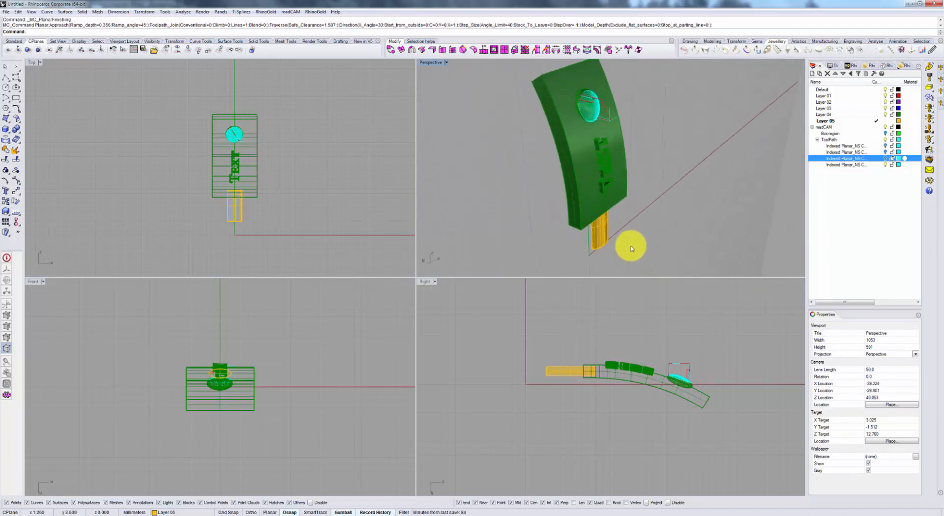
drag(631, 249, 561, 157)
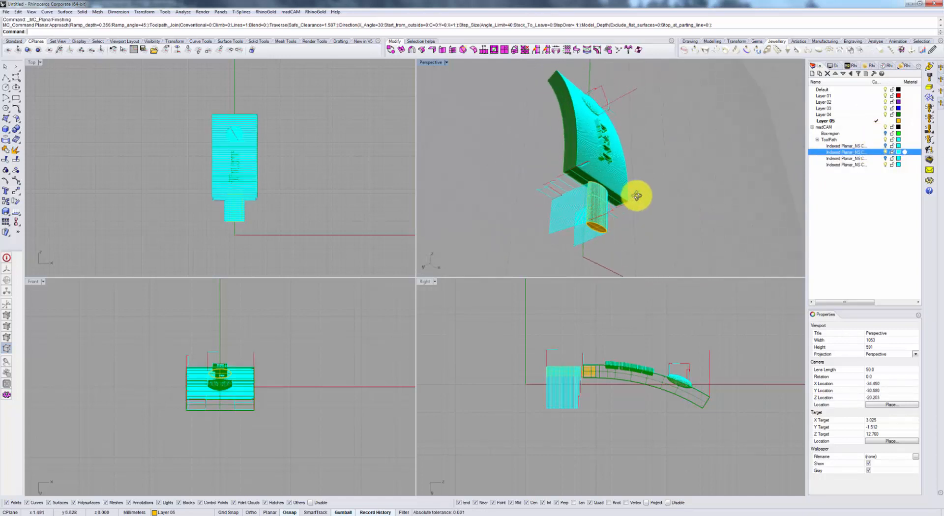
Orbit around the full-coverage toolpath face-on, from underneath, and back to front.
drag(635, 195, 608, 191)
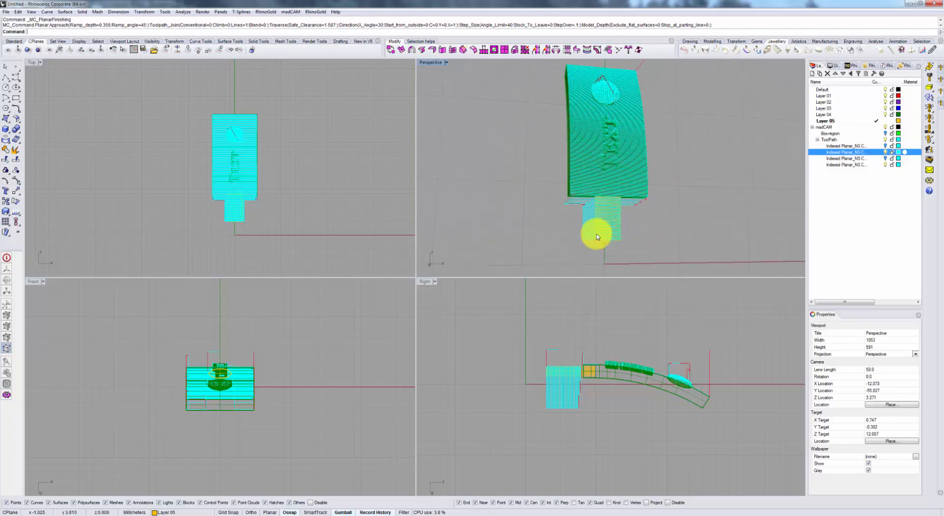
drag(597, 235, 604, 123)
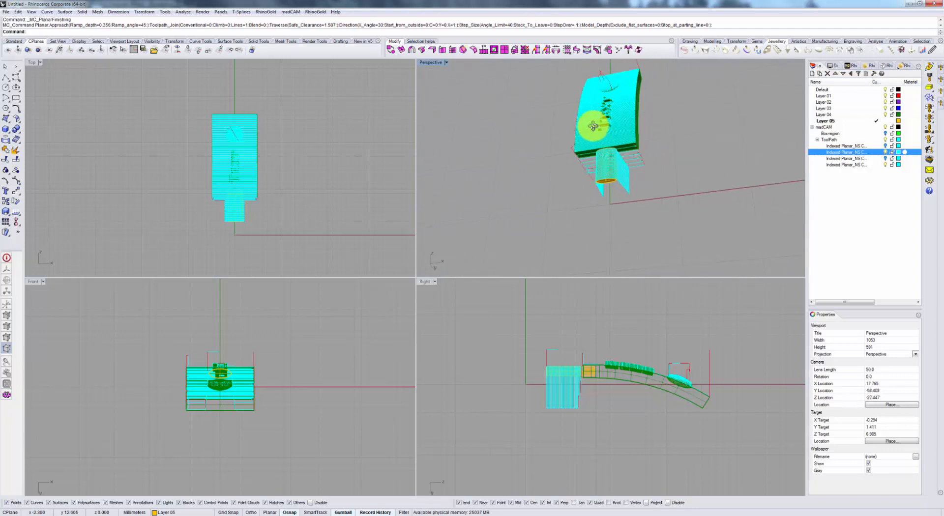
drag(593, 126, 642, 172)
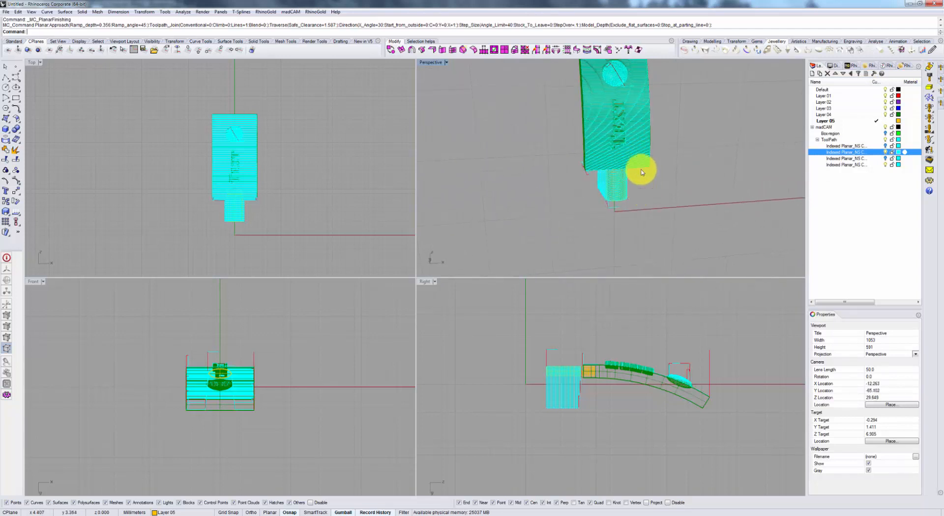
drag(641, 173, 611, 153)
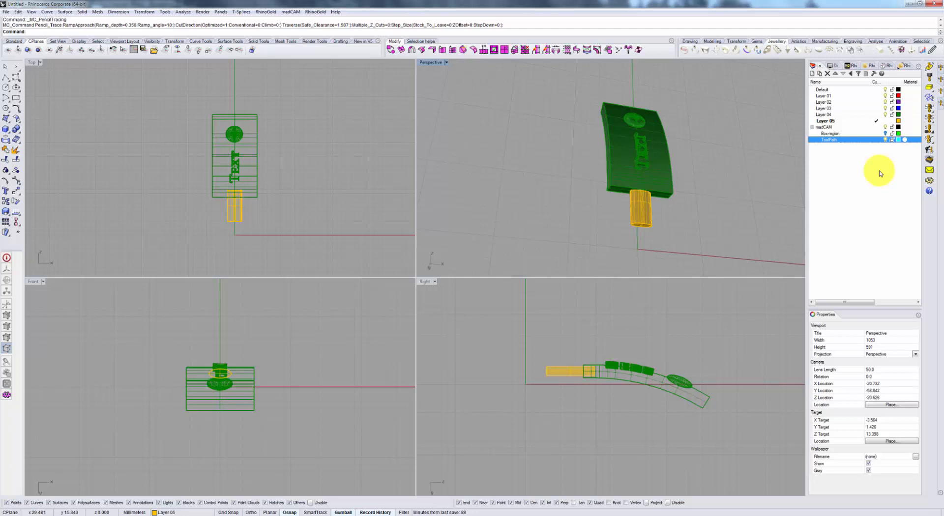
Orbit the curved plate and pick NS CNC_22 Taper 0.1 for regular operations.
drag(879, 173, 659, 207)
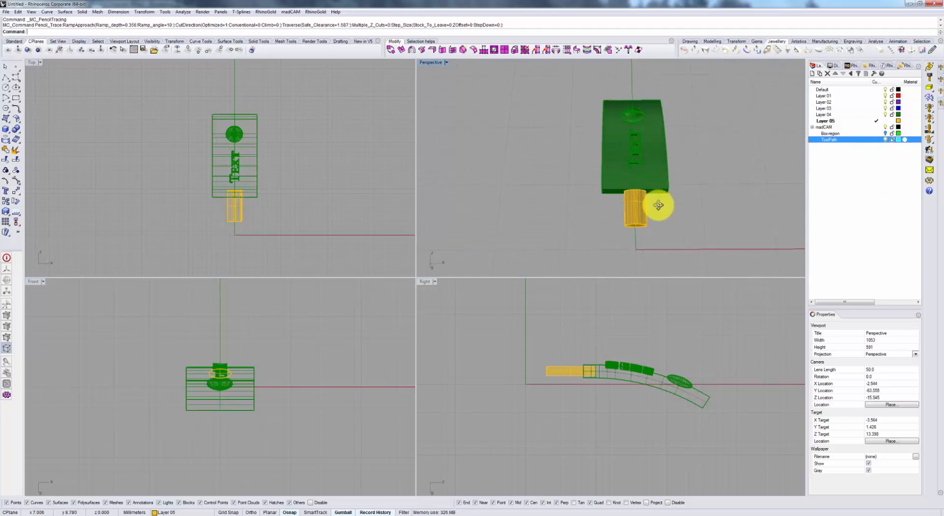
drag(660, 206, 726, 247)
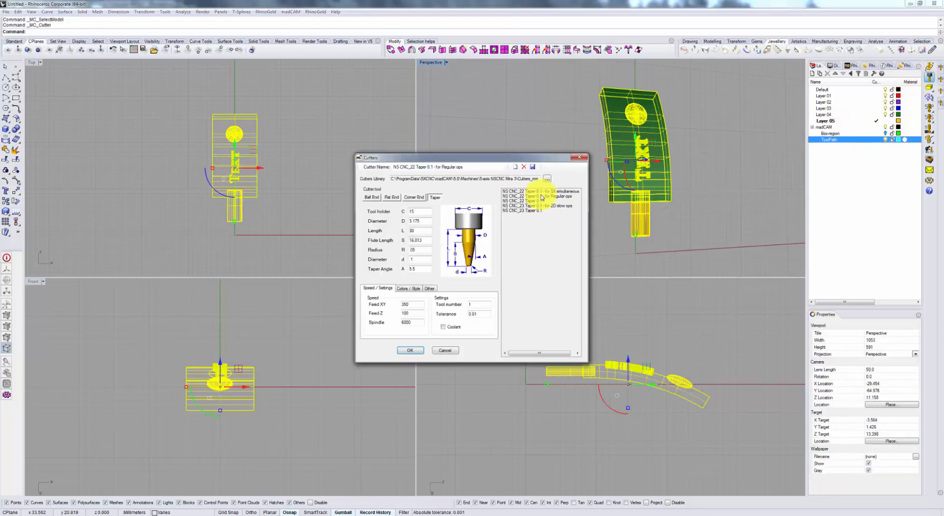
click(410, 350)
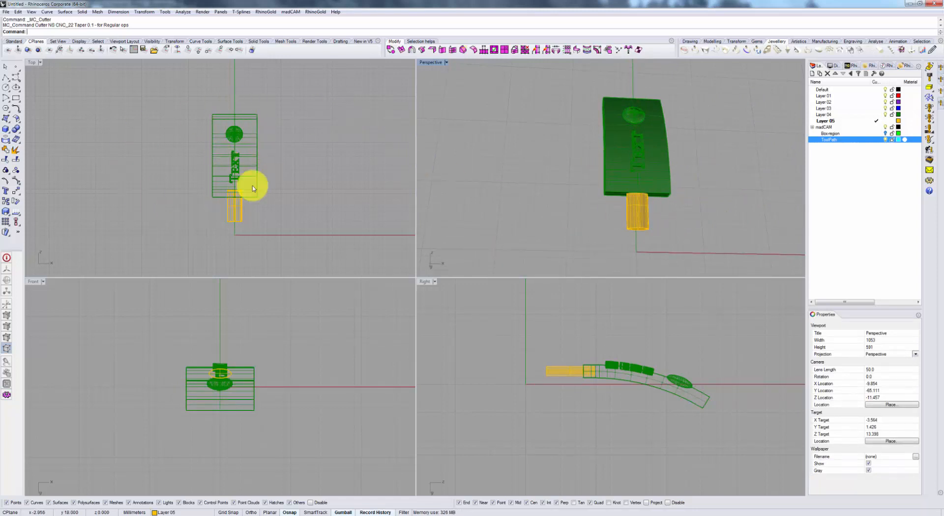
mouse_move(756, 145)
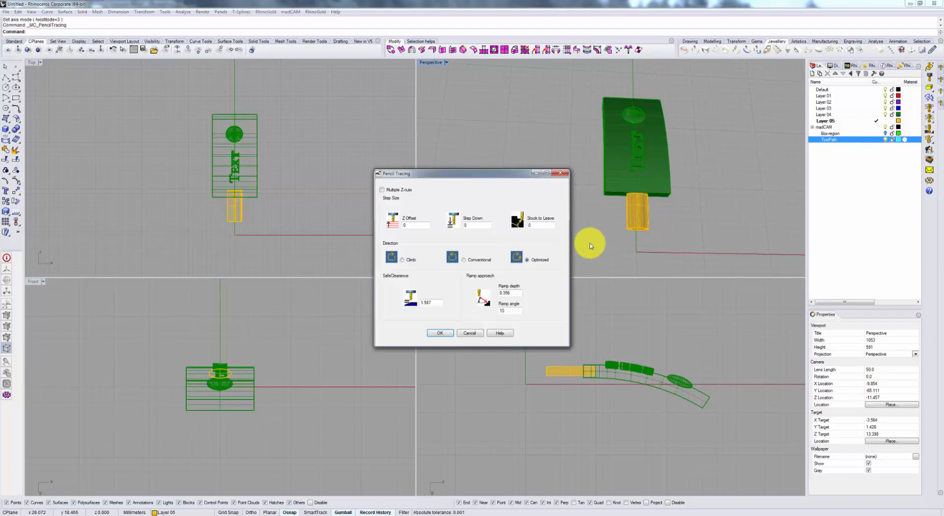
mouse_move(542, 245)
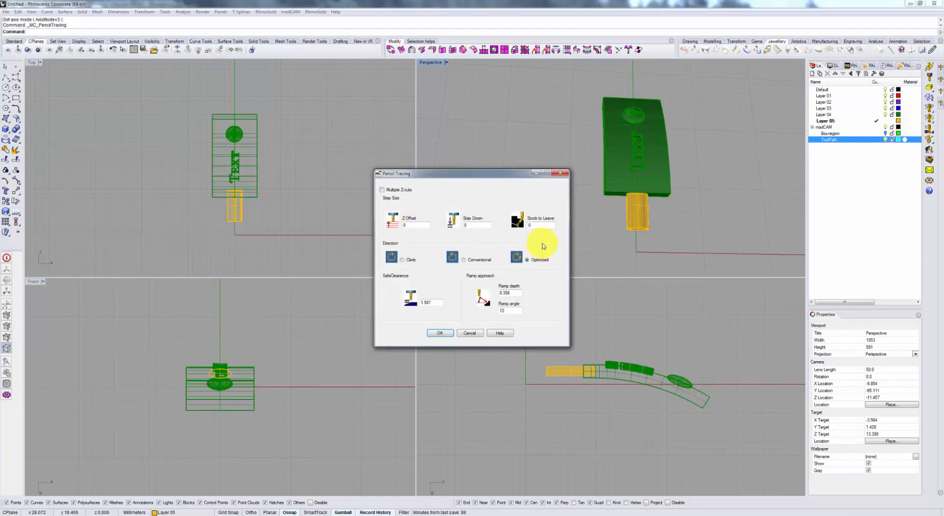
mouse_move(529, 247)
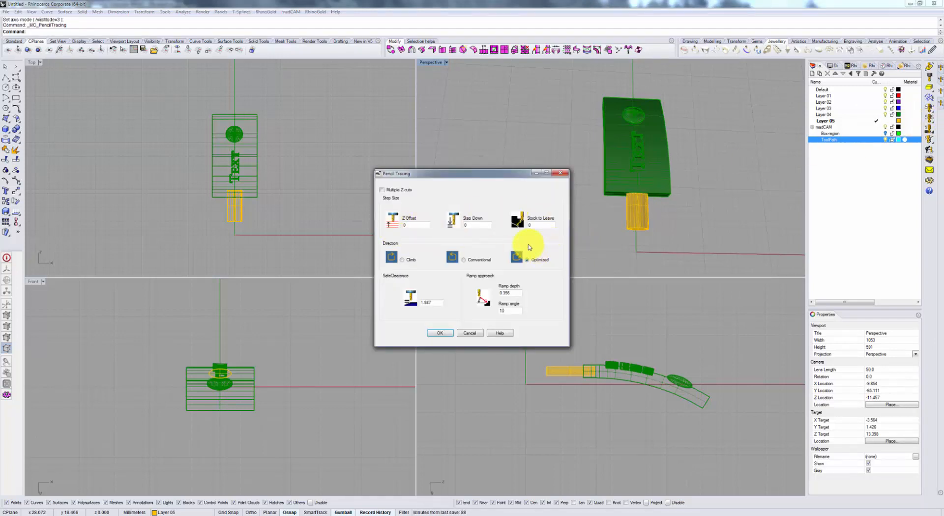
Run pencil tracing with Optimized direction and zoom in on the traced TEXT letters.
click(440, 333)
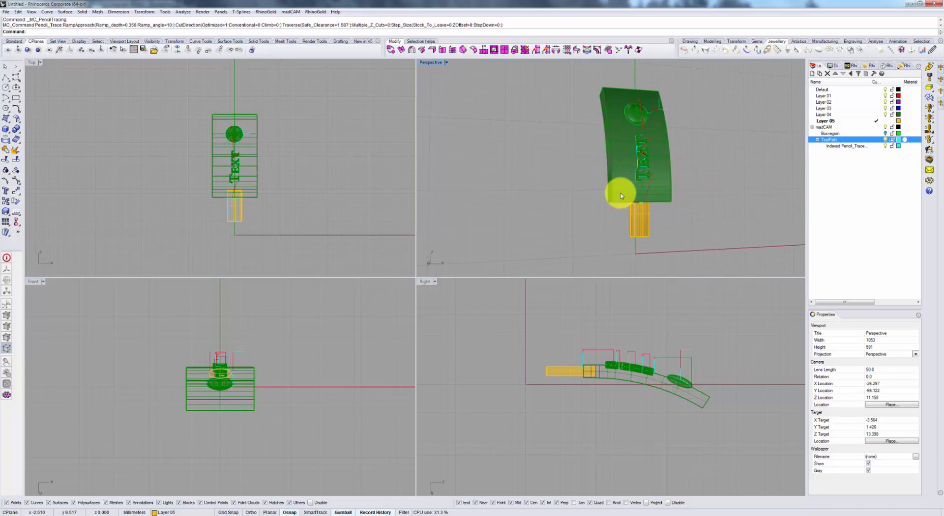
mouse_move(712, 195)
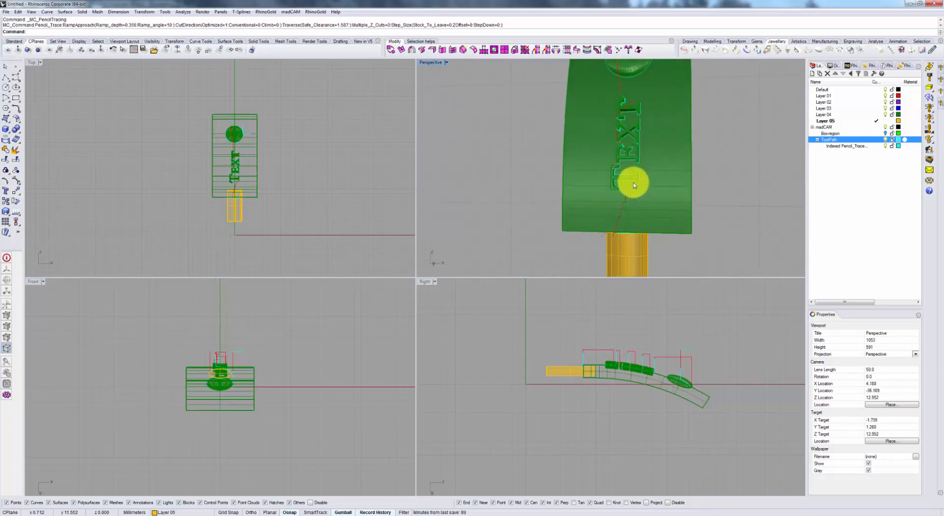
mouse_move(644, 145)
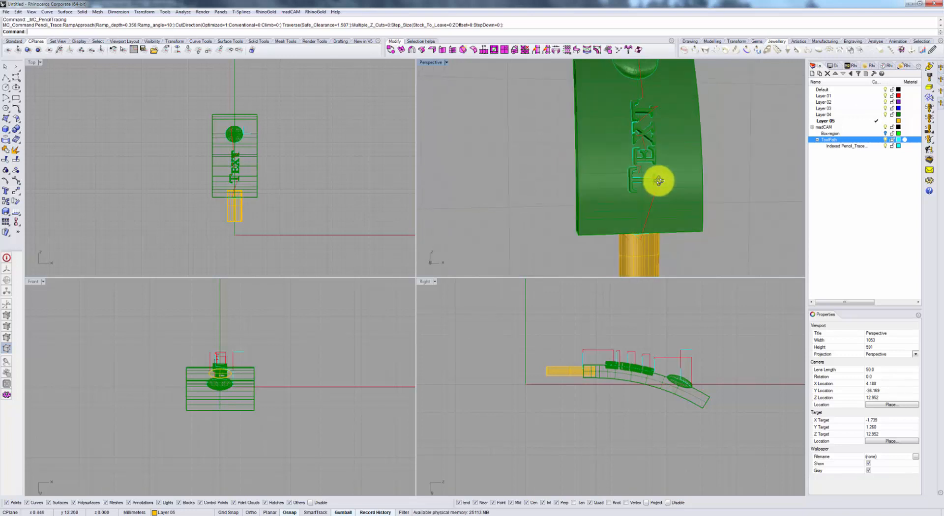
drag(660, 180, 650, 142)
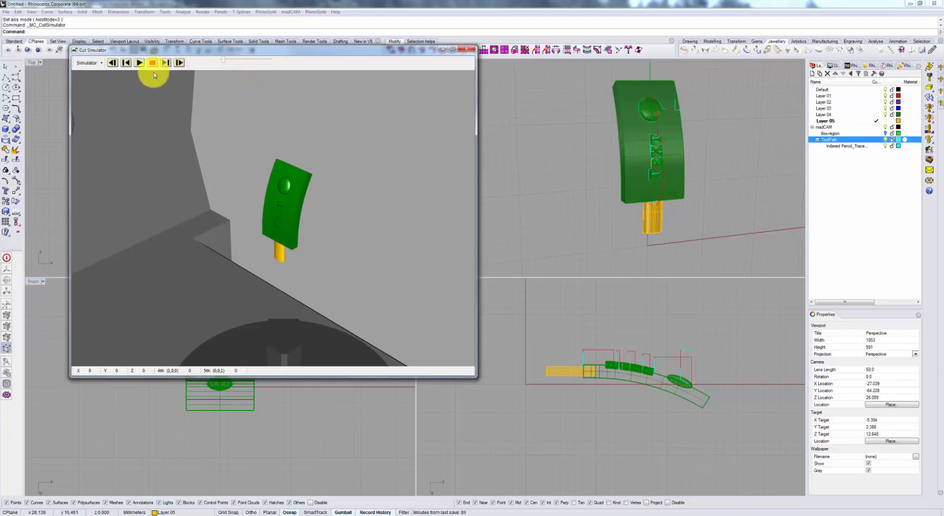
Play and pause the pencil tracing simulation, then close the Cut Simulator.
click(139, 62)
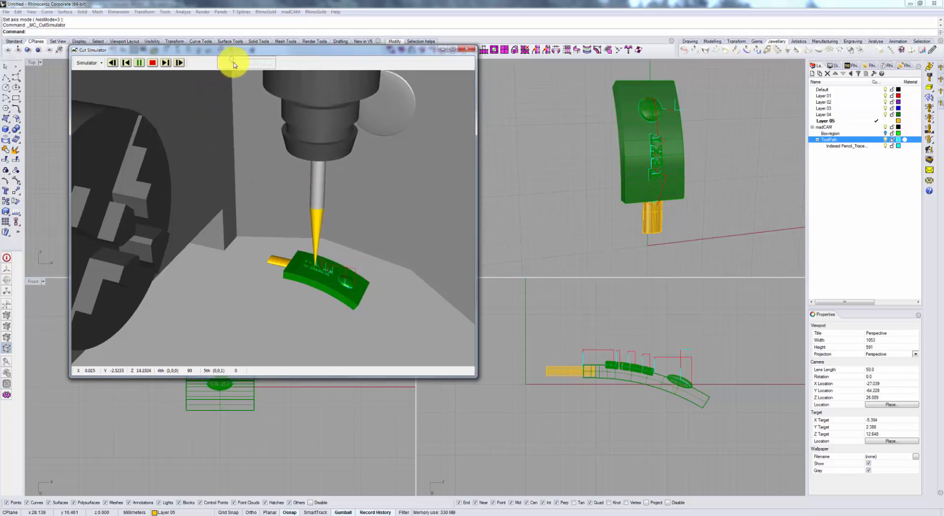
click(137, 63)
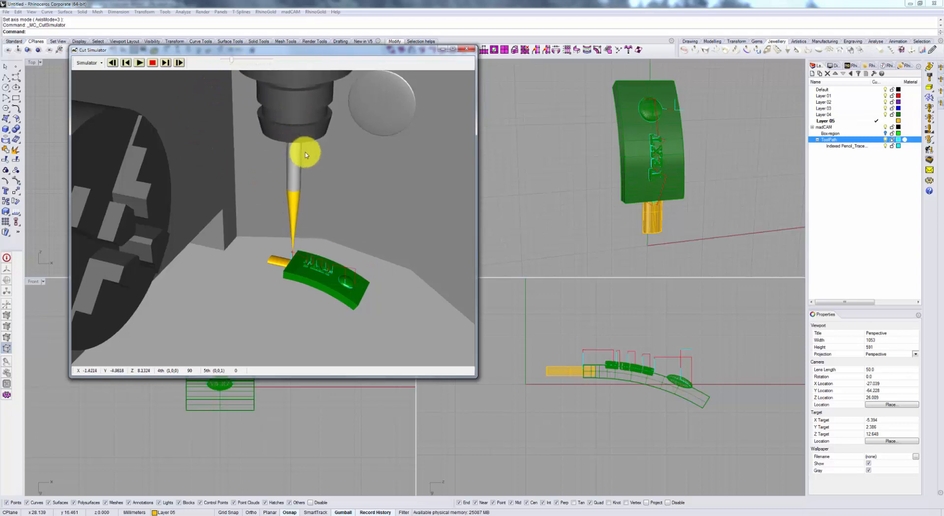
click(469, 50)
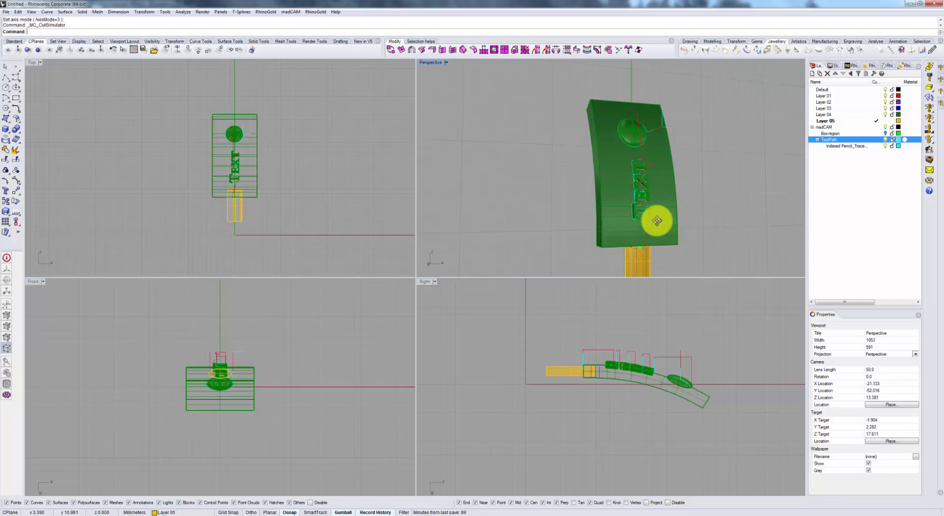
drag(657, 219, 650, 210)
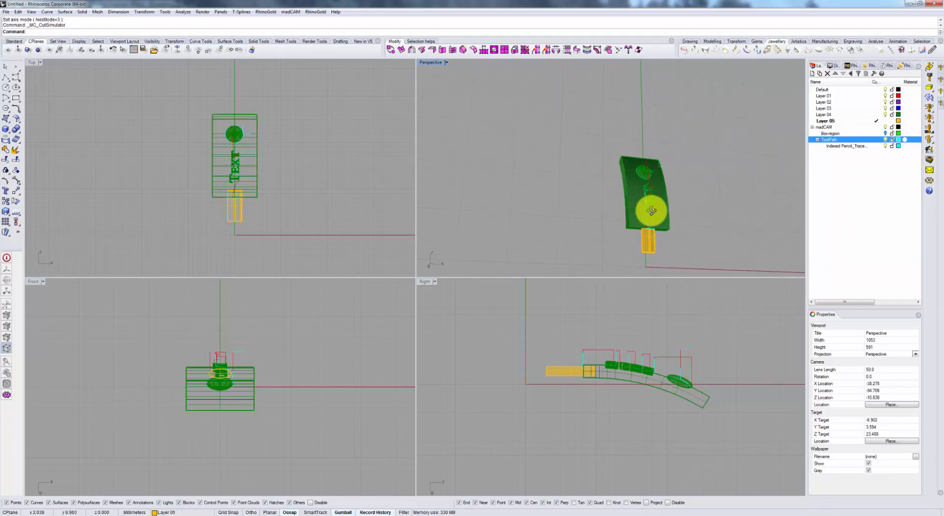
drag(650, 210, 671, 244)
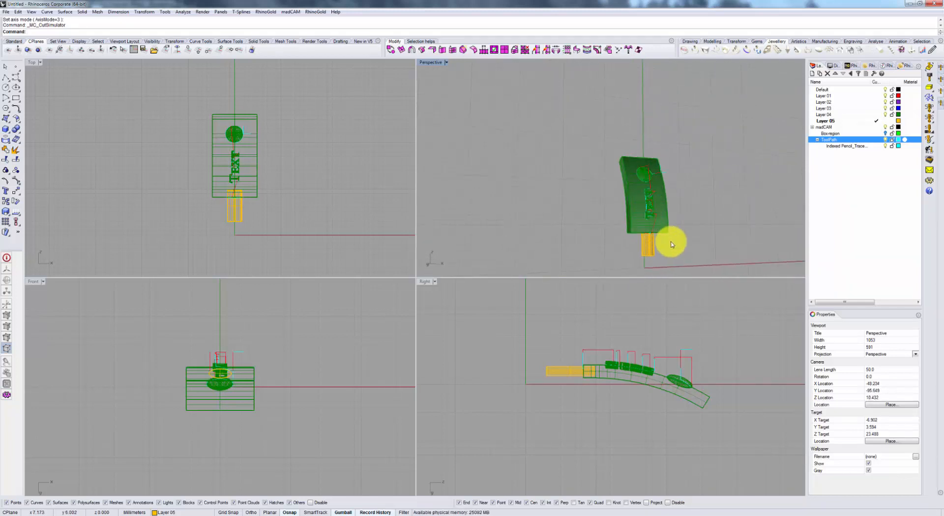